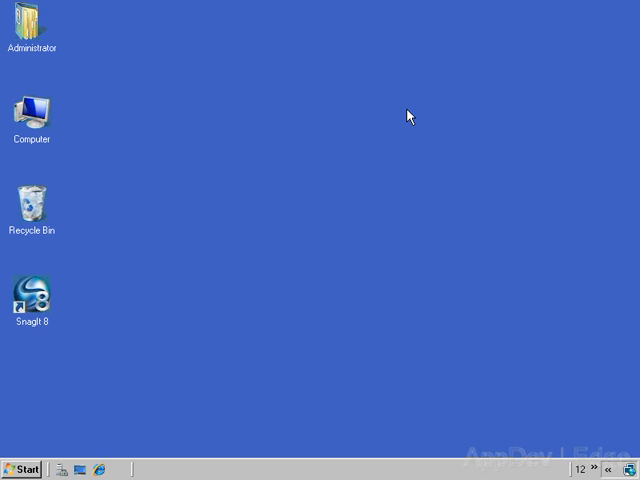
{"action": "mouse_move", "coordinate": [398, 110]}
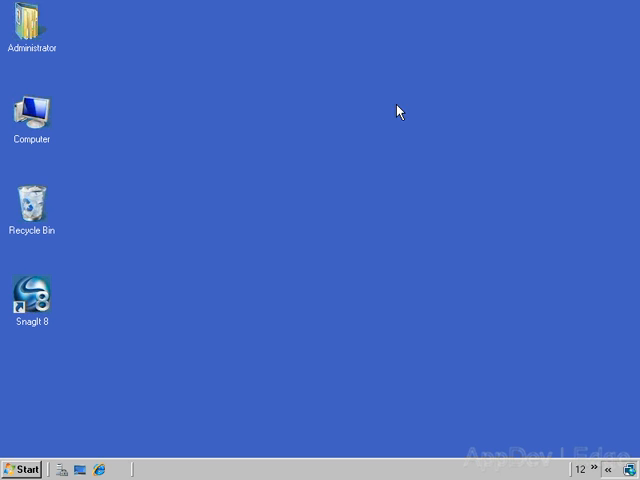
Expand All Programs > Microsoft Office Server in the Start menu.
{"action": "left_click", "coordinate": [22, 468]}
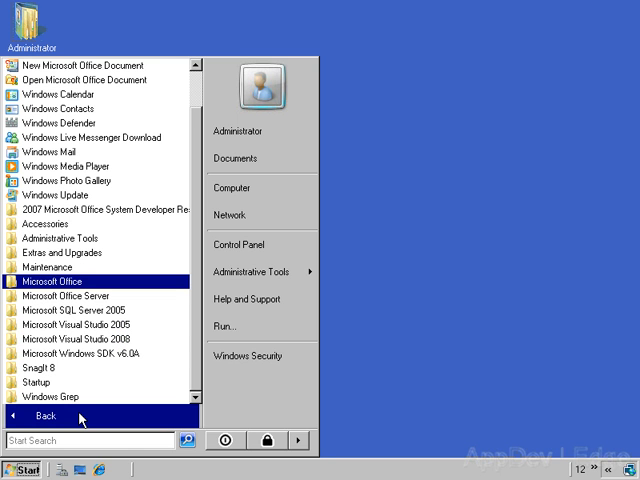
{"action": "left_click", "coordinate": [64, 296]}
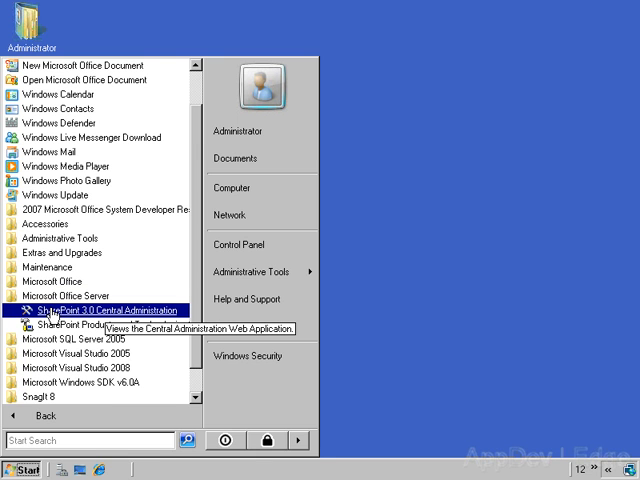
Launch SharePoint 3.0 Central Administration in Internet Explorer.
{"action": "left_click", "coordinate": [104, 310]}
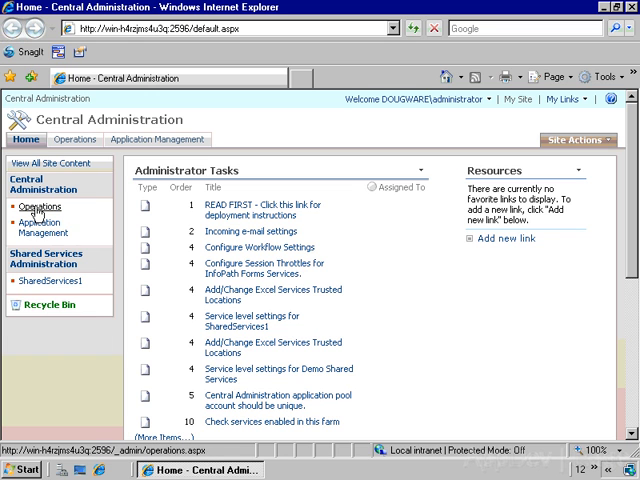
{"action": "mouse_move", "coordinate": [36, 228]}
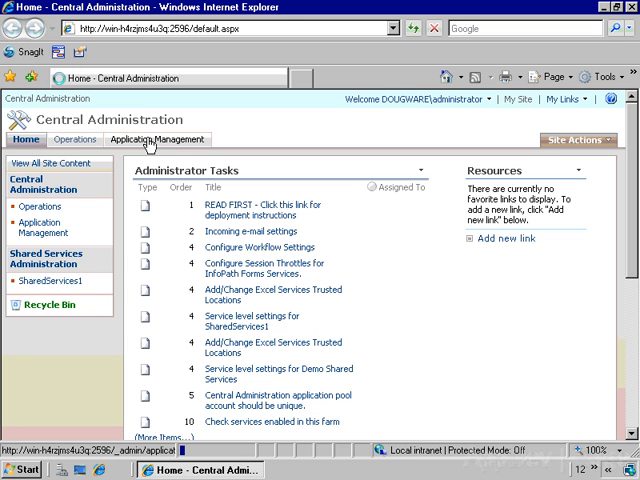
Go to Application Management and choose Delete Web application.
{"action": "left_click", "coordinate": [156, 140]}
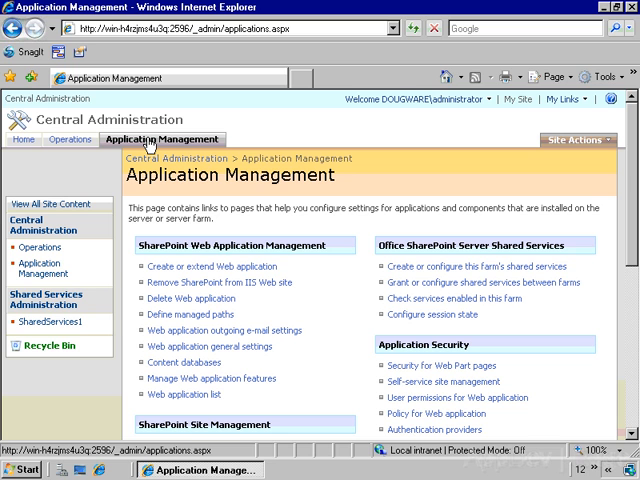
{"action": "mouse_move", "coordinate": [348, 322]}
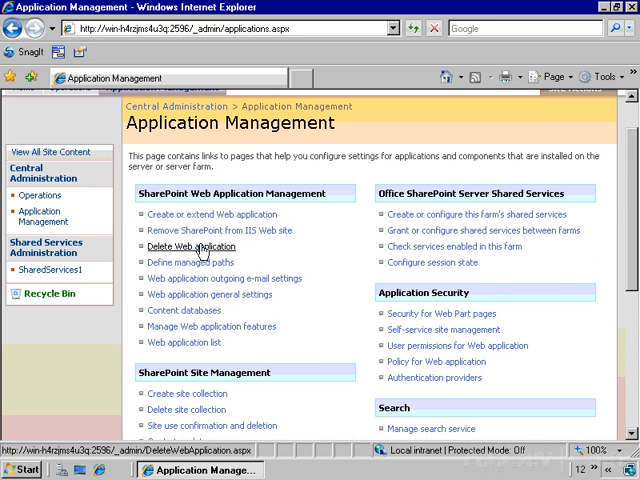
{"action": "left_click", "coordinate": [190, 246]}
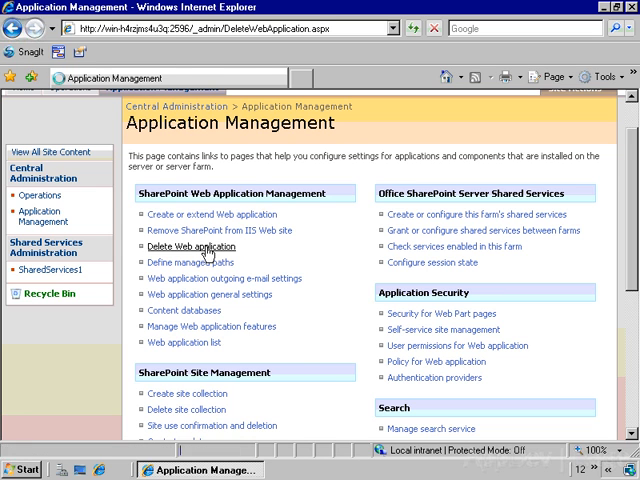
Delete the web application with its content databases and IIS web site, confirming the prompt.
{"action": "left_click", "coordinate": [188, 246]}
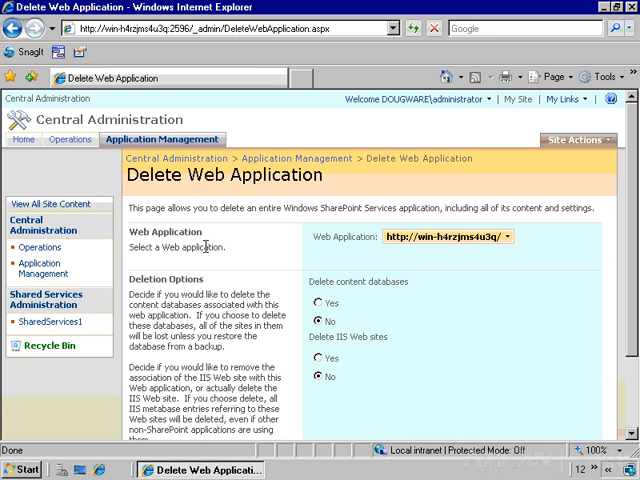
{"action": "left_click", "coordinate": [510, 236]}
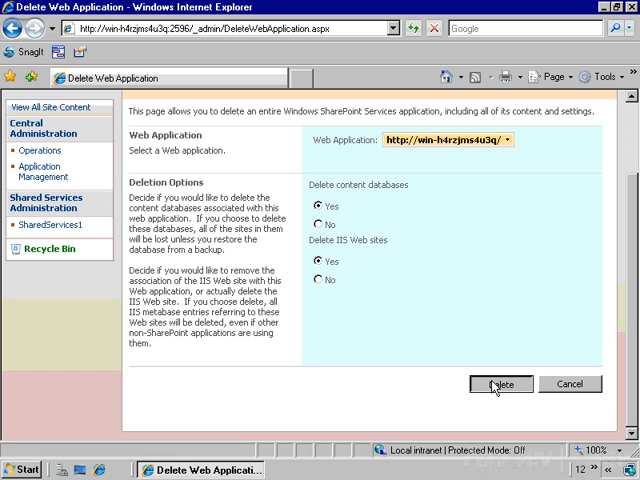
{"action": "left_click", "coordinate": [500, 384]}
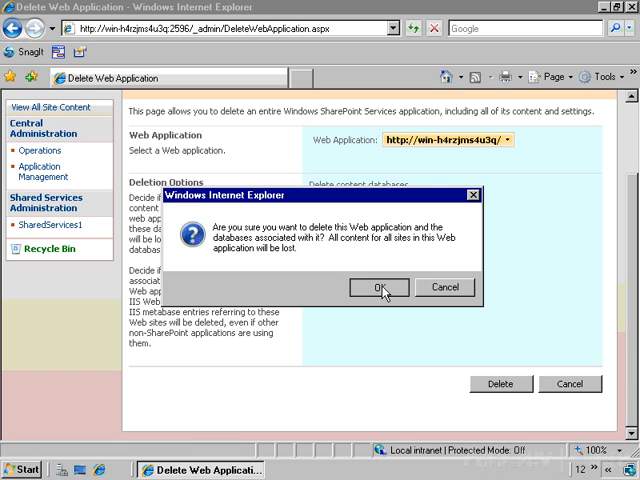
{"action": "left_click", "coordinate": [380, 288]}
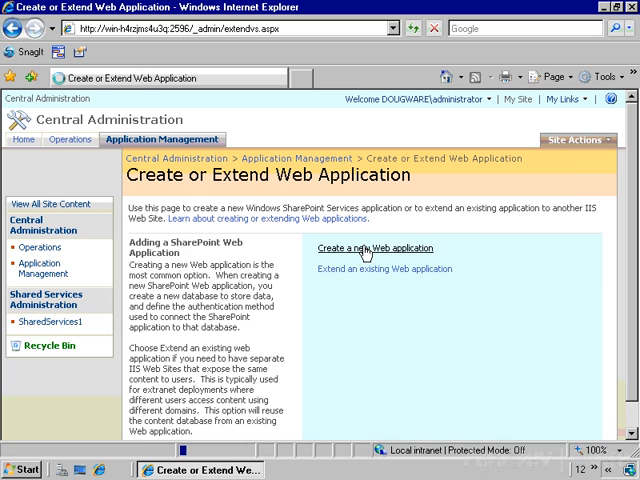
Create a new web application described My New SharePoint Site, port 80, host header myserver.
{"action": "left_click", "coordinate": [374, 248]}
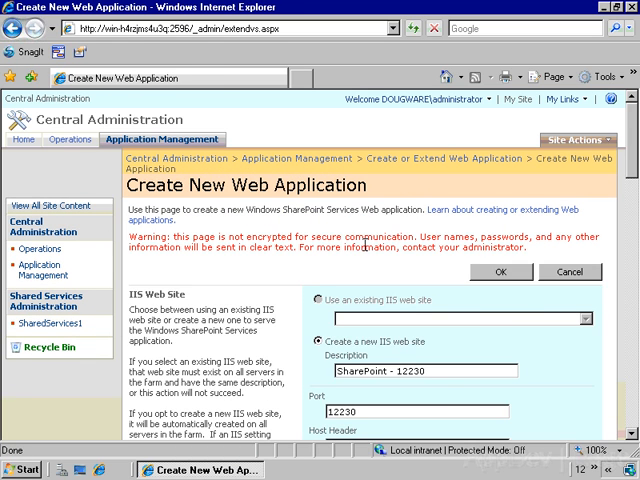
{"action": "scroll", "scroll_direction": "down", "scroll_amount": 3}
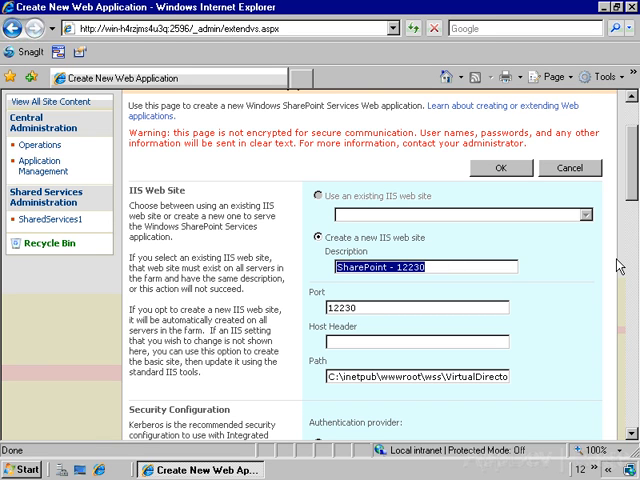
{"action": "type", "text": "My New"}
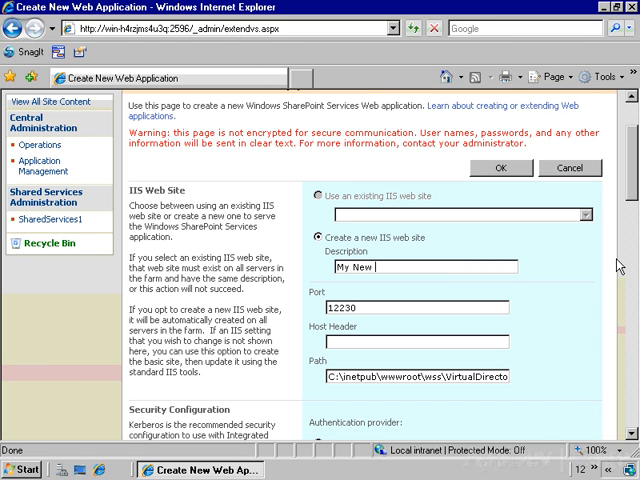
{"action": "type", "text": "SharePoint Site"}
{"action": "left_click", "coordinate": [416, 306]}
{"action": "type", "text": "8"}
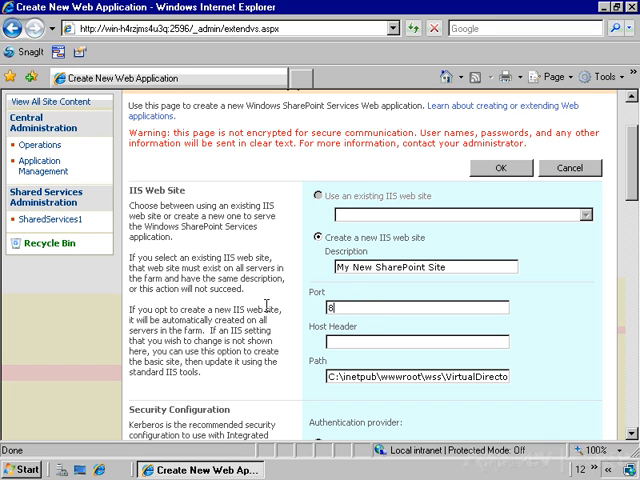
{"action": "scroll", "scroll_direction": "down", "scroll_amount": 3}
{"action": "type", "text": "0"}
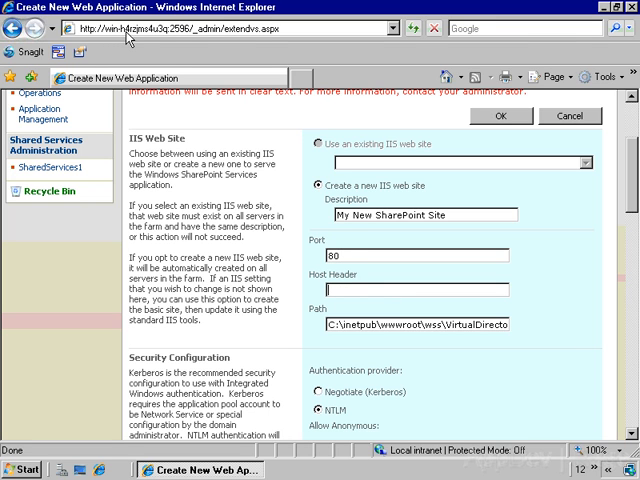
{"action": "mouse_move", "coordinate": [378, 268]}
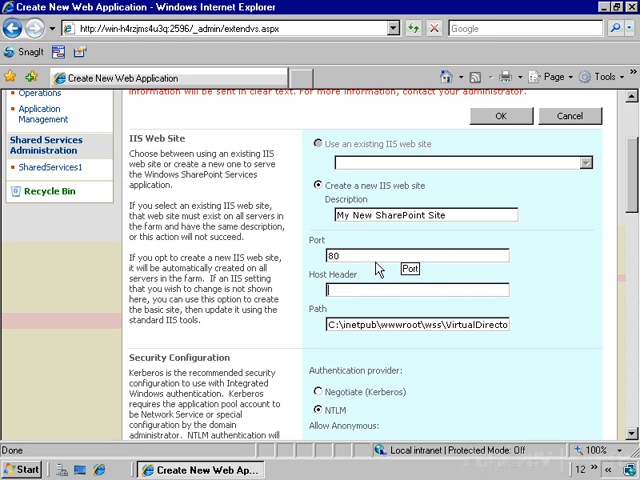
{"action": "type", "text": "myserver"}
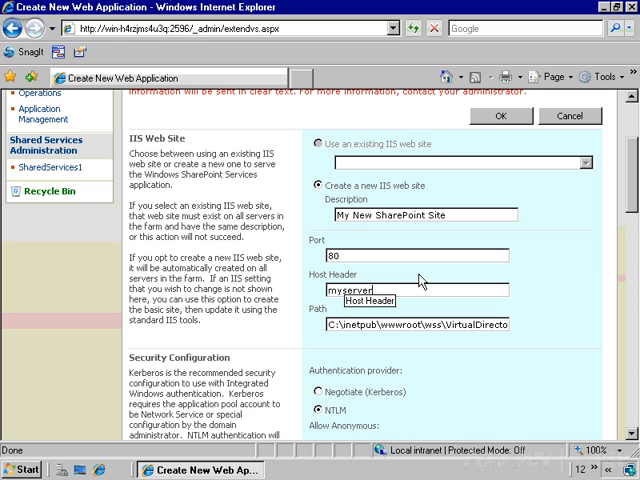
{"action": "mouse_move", "coordinate": [532, 240]}
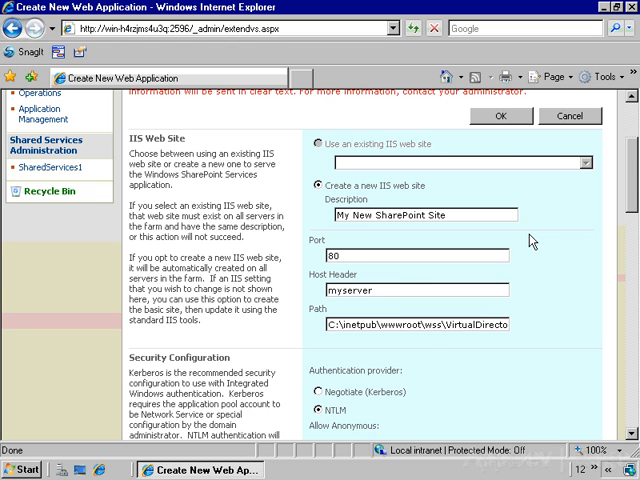
{"action": "scroll", "scroll_direction": "down", "scroll_amount": 3}
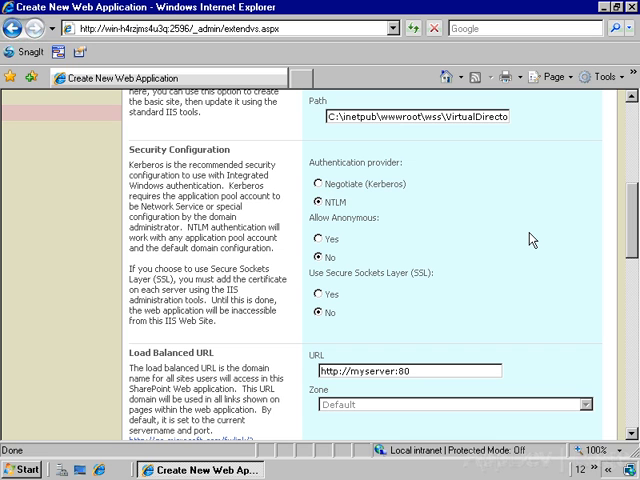
{"action": "mouse_move", "coordinate": [532, 238]}
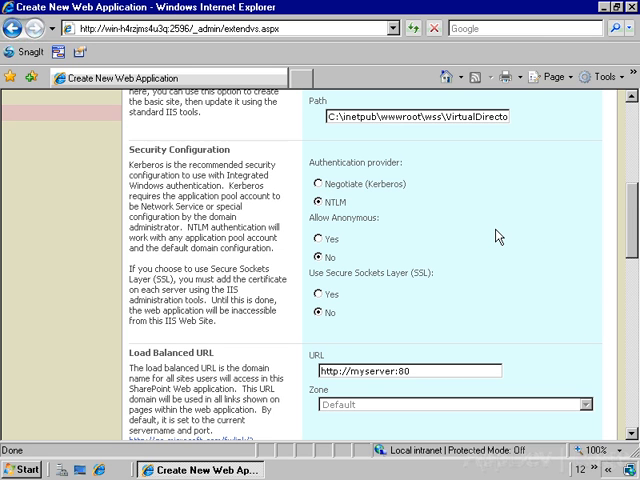
{"action": "scroll", "scroll_direction": "down", "scroll_amount": 3}
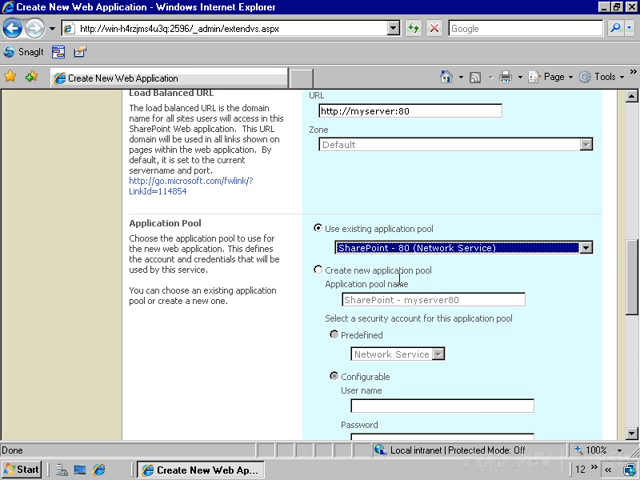
{"action": "scroll", "scroll_direction": "down", "scroll_amount": 3}
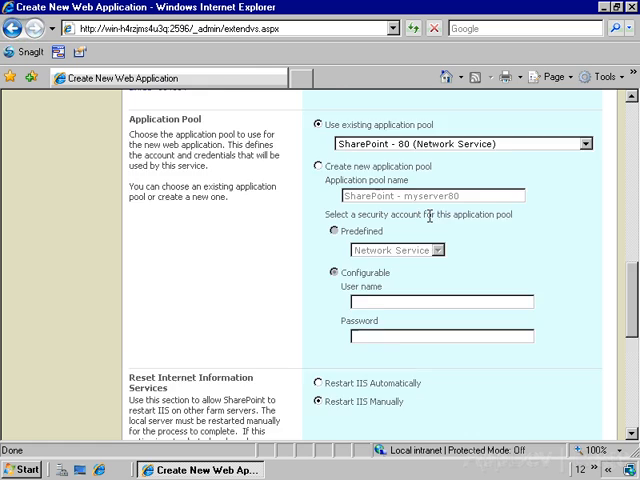
{"action": "scroll", "scroll_direction": "down", "scroll_amount": 3}
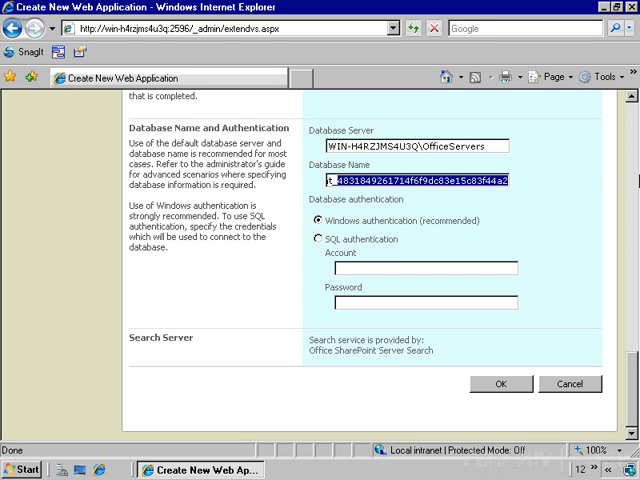
Name the content database WSS_Content_MYSHAREPOINTSITE and submit the web application form.
{"action": "type", "text": "WSS_Content_M"}
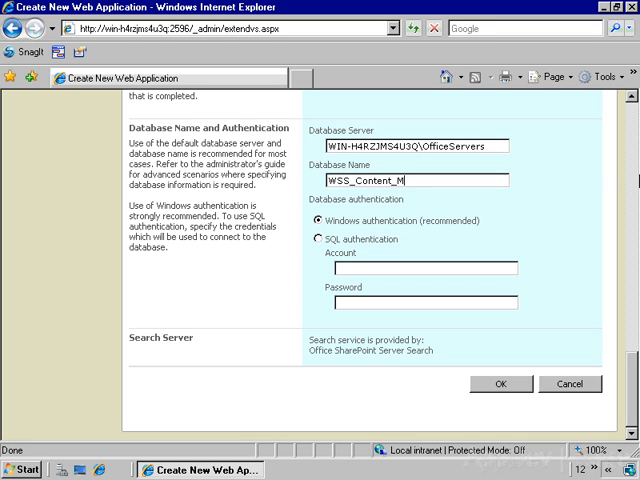
{"action": "type", "text": "YSHARE"}
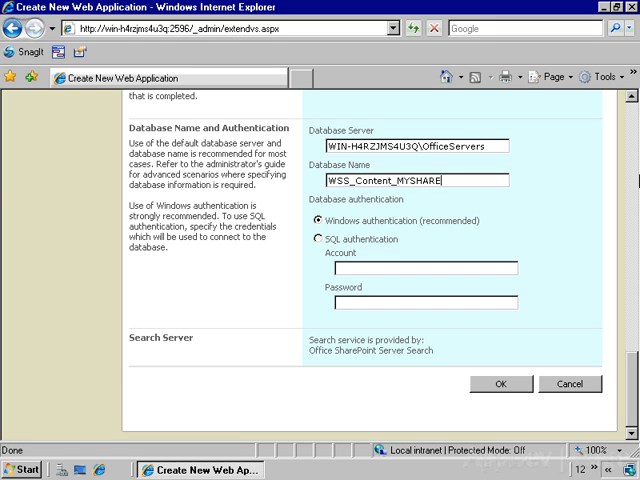
{"action": "type", "text": "POINT"}
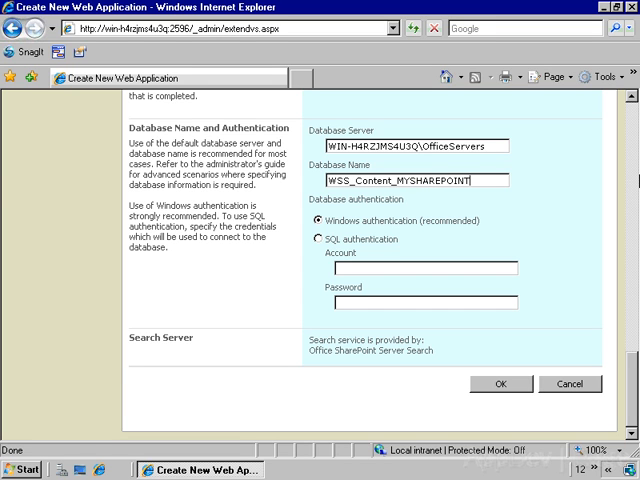
{"action": "type", "text": "SITE"}
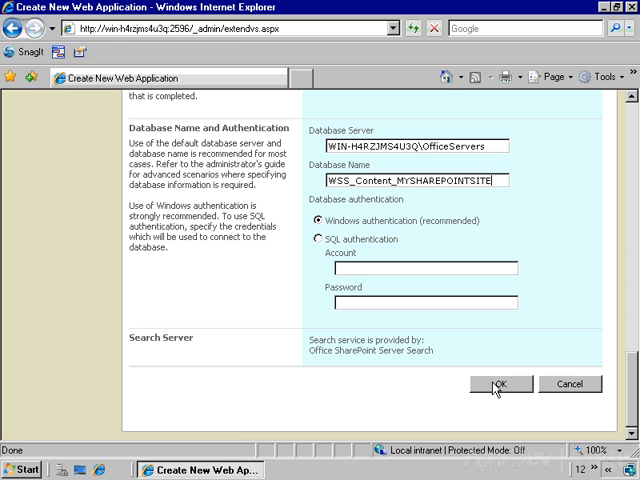
{"action": "left_click", "coordinate": [500, 384]}
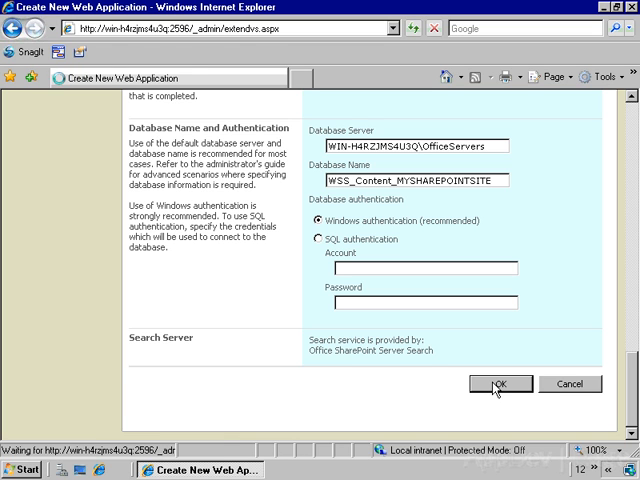
Wait for processing until the Application Created page confirms the web application.
{"action": "left_click", "coordinate": [500, 384]}
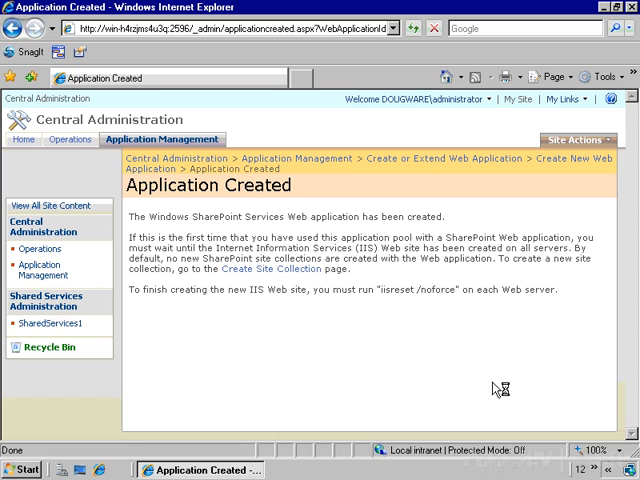
{"action": "mouse_move", "coordinate": [260, 268]}
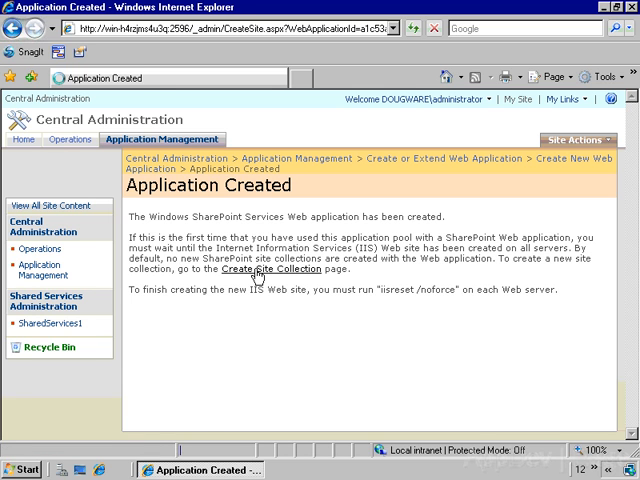
Fill the site collection form: title Collaboration Portal, Publishing > Collaboration Portal template, administrator Administrator.
{"action": "left_click", "coordinate": [272, 268]}
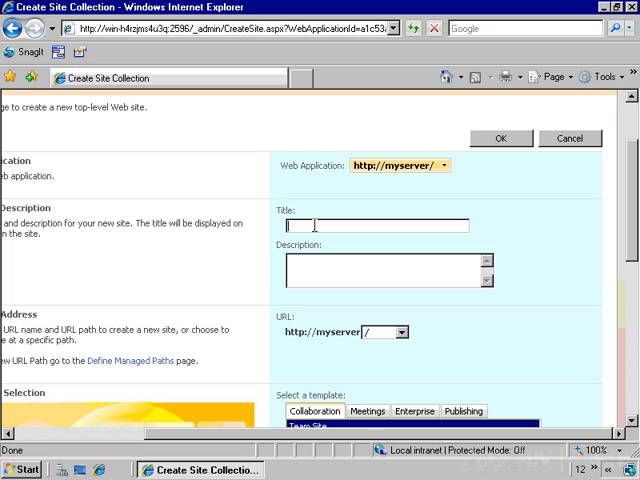
{"action": "type", "text": "Collo"}
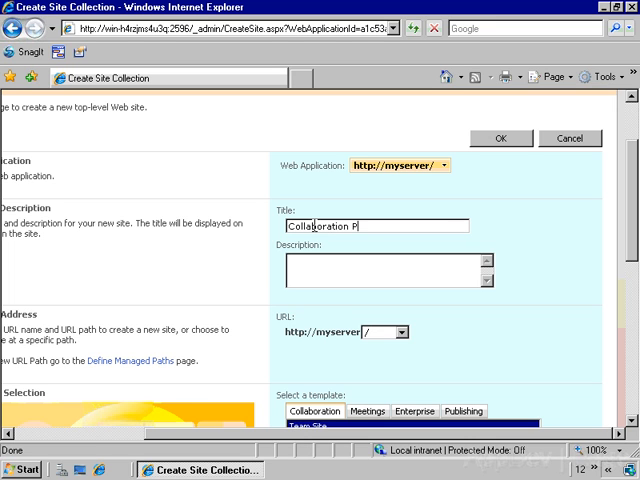
{"action": "type", "text": "ortal"}
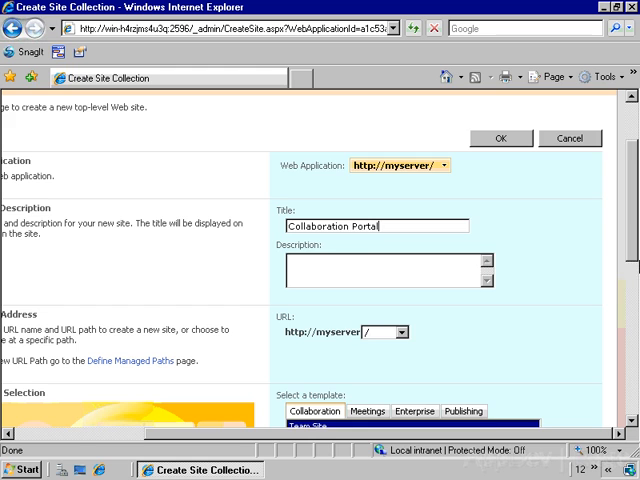
{"action": "scroll", "scroll_direction": "down", "scroll_amount": 3}
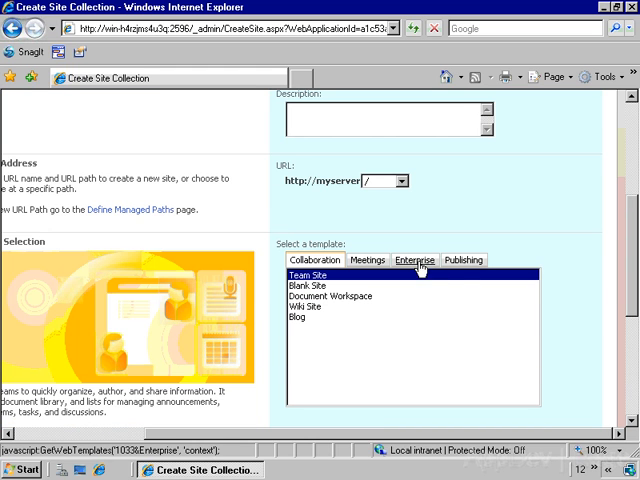
{"action": "left_click", "coordinate": [464, 260]}
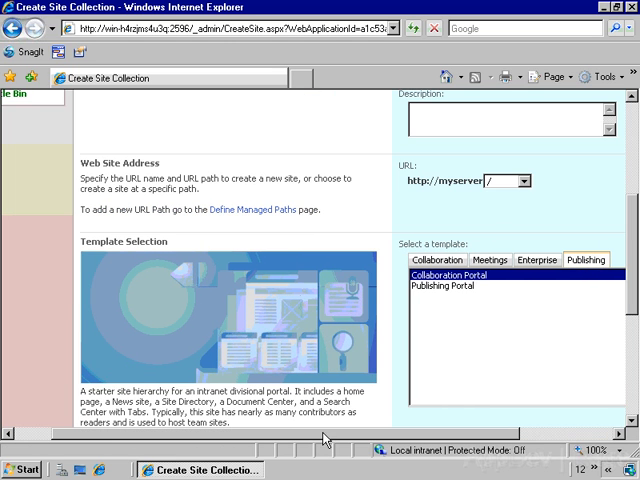
{"action": "mouse_move", "coordinate": [456, 292]}
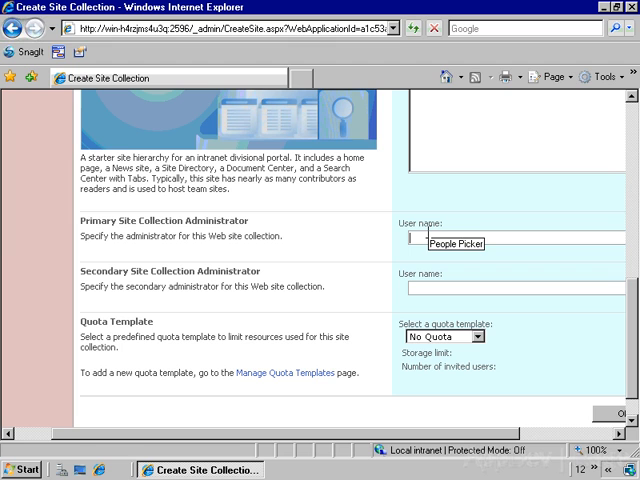
{"action": "type", "text": "Admin"}
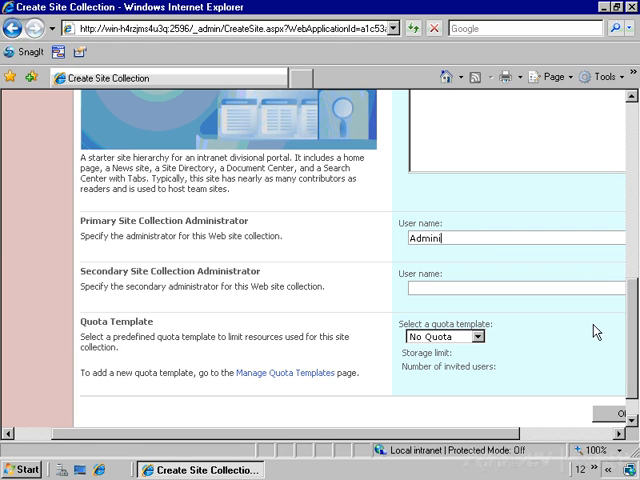
{"action": "type", "text": "istrator"}
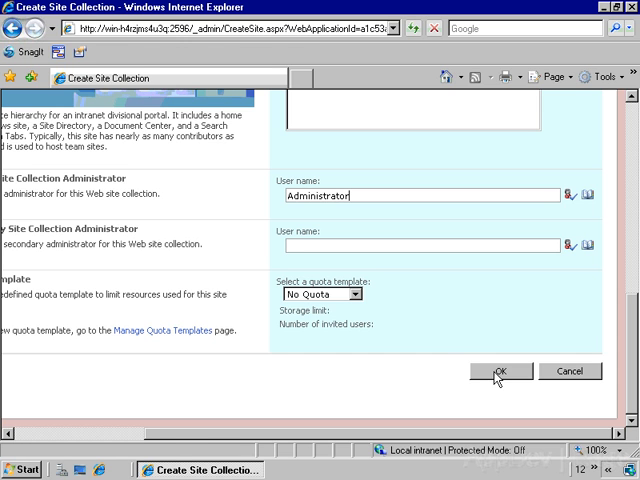
{"action": "left_click", "coordinate": [504, 372]}
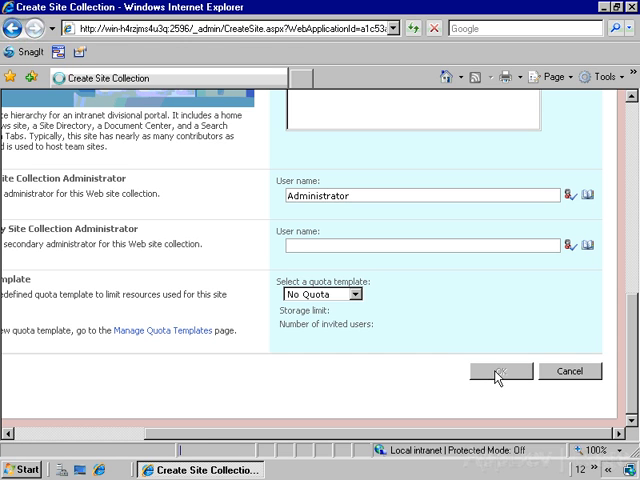
{"action": "left_click", "coordinate": [496, 372]}
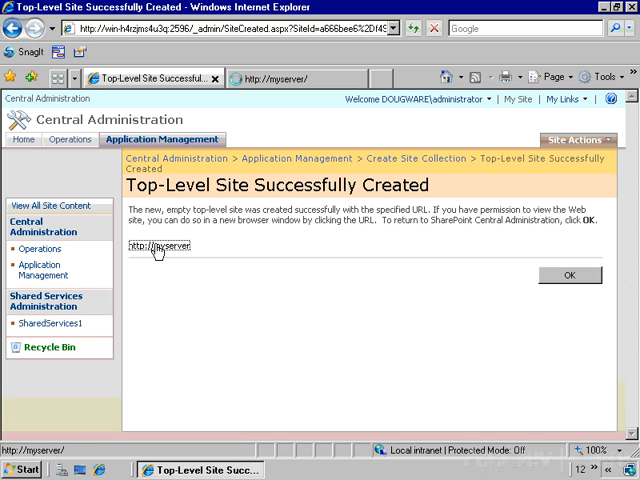
{"action": "left_click", "coordinate": [158, 246]}
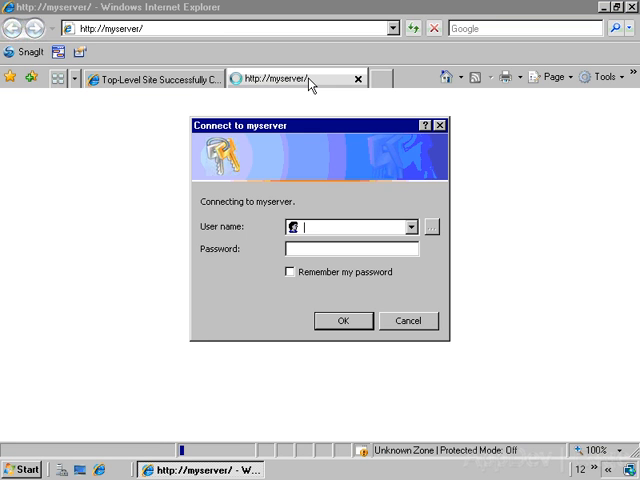
{"action": "type", "text": "Administrator"}
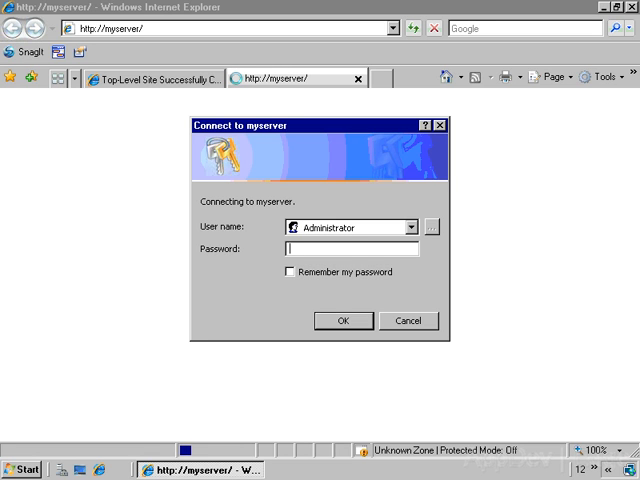
{"action": "type", "text": "•••"}
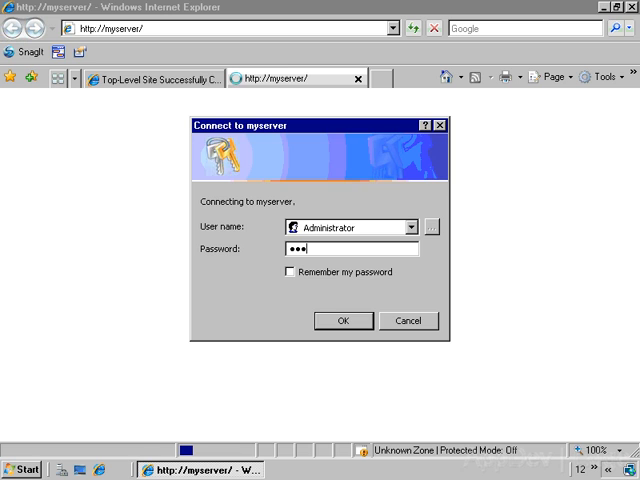
{"action": "left_click", "coordinate": [344, 320]}
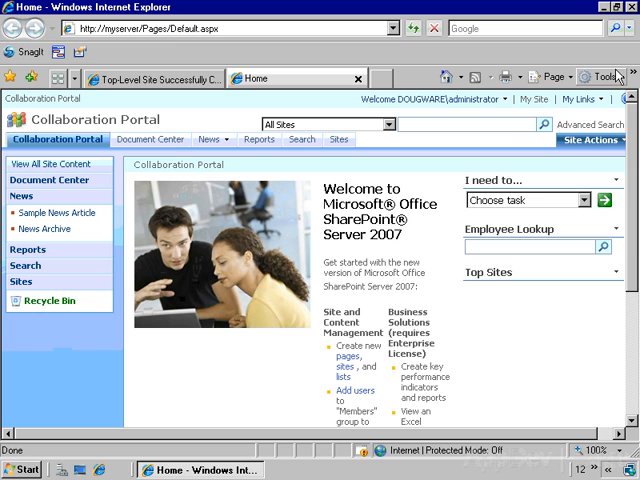
{"action": "left_click", "coordinate": [600, 76]}
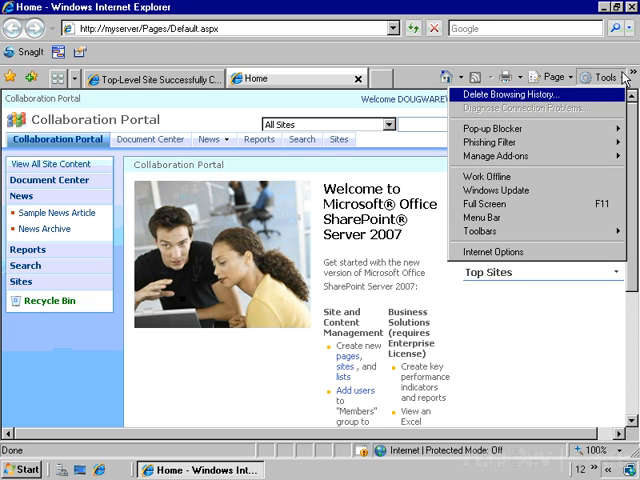
{"action": "mouse_move", "coordinate": [504, 252]}
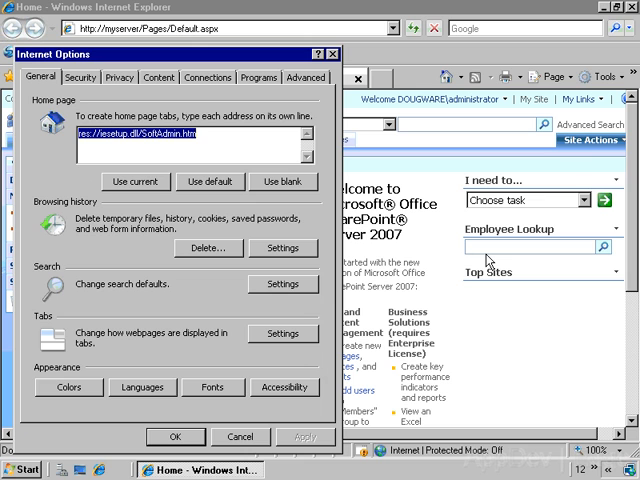
{"action": "left_click", "coordinate": [80, 76]}
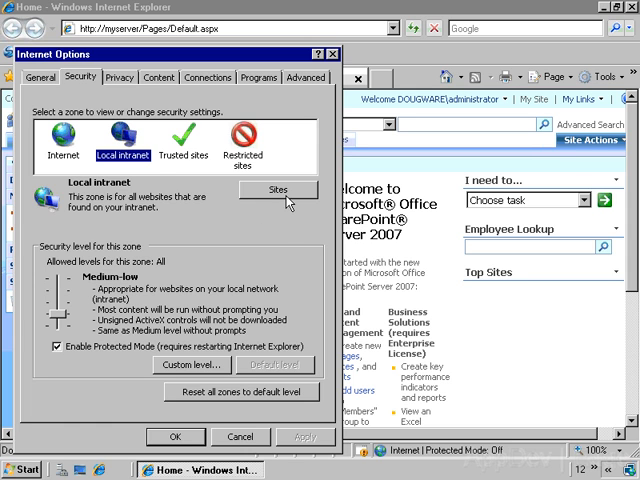
{"action": "left_click", "coordinate": [276, 190]}
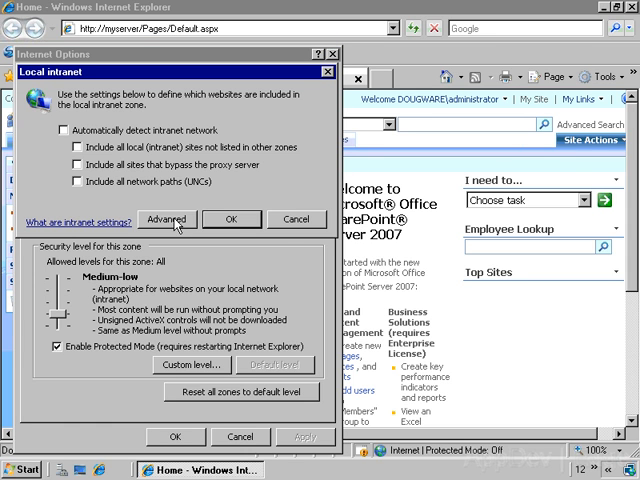
{"action": "left_click", "coordinate": [164, 220]}
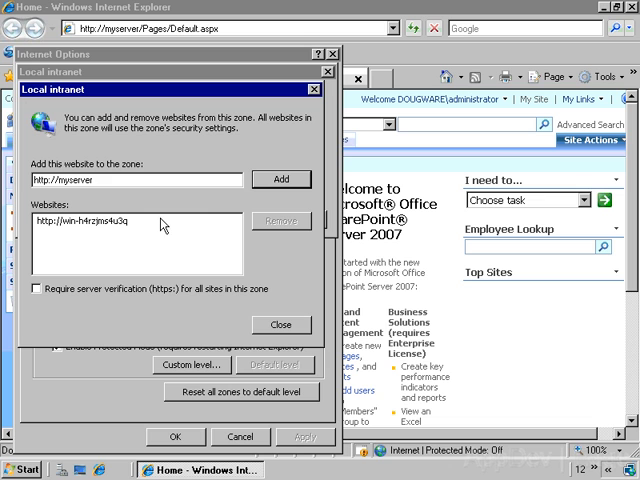
{"action": "left_click", "coordinate": [280, 180]}
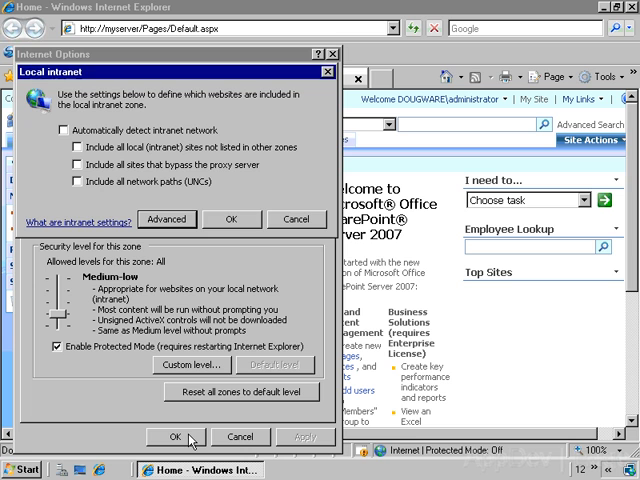
{"action": "left_click", "coordinate": [232, 220]}
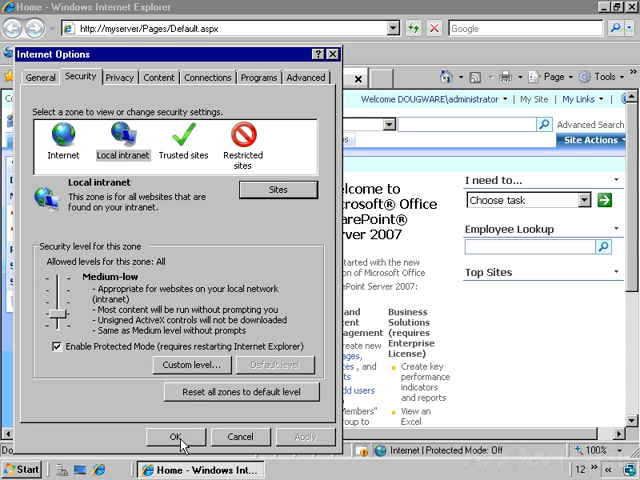
{"action": "left_click", "coordinate": [178, 436]}
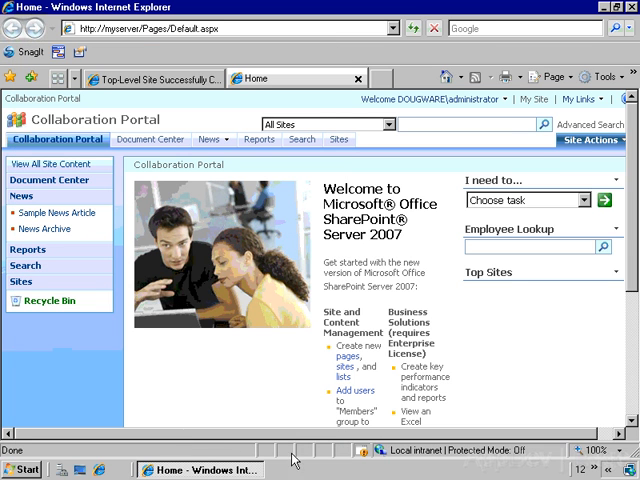